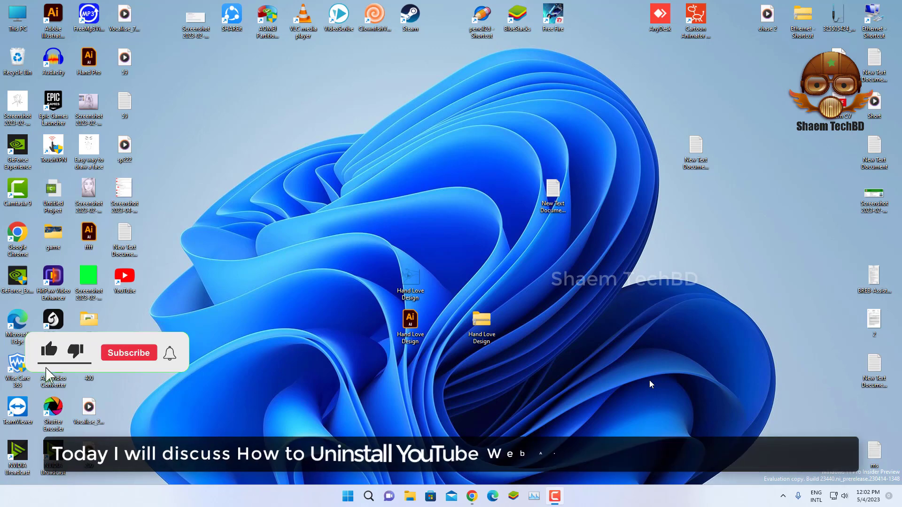
Launch Chrome and load the chrome://apps page listing installed web apps
left_click(129, 353)
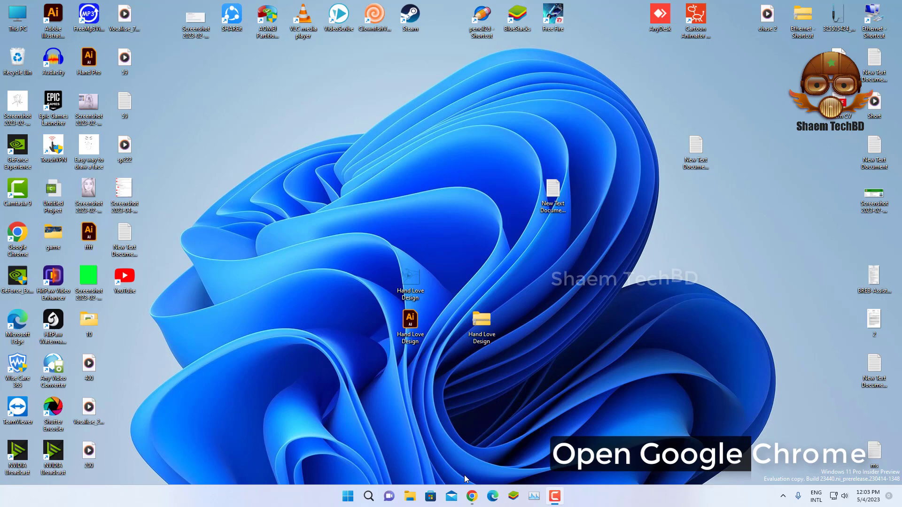
left_click(472, 496)
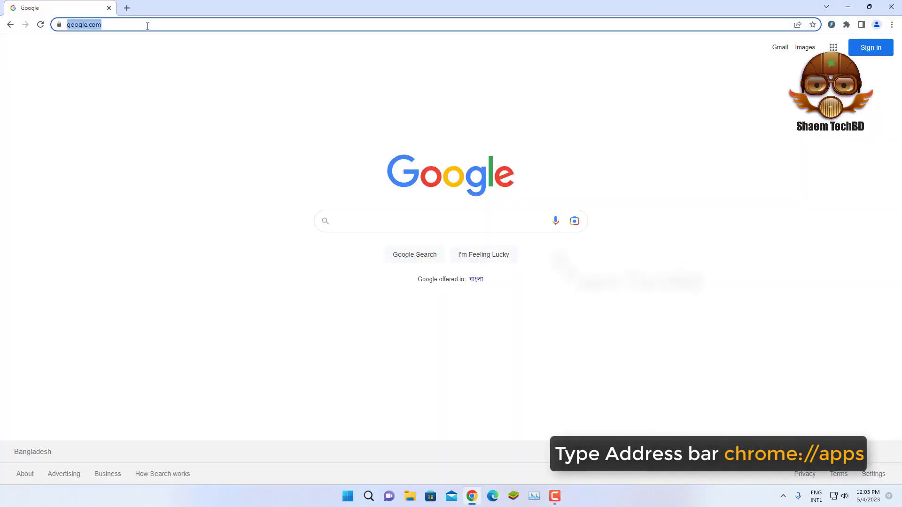
type("chrome://apps")
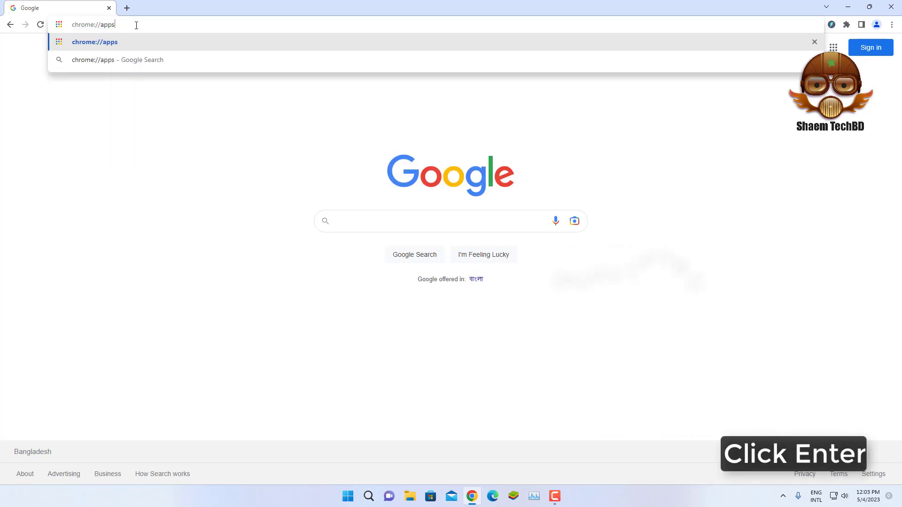
key("Enter")
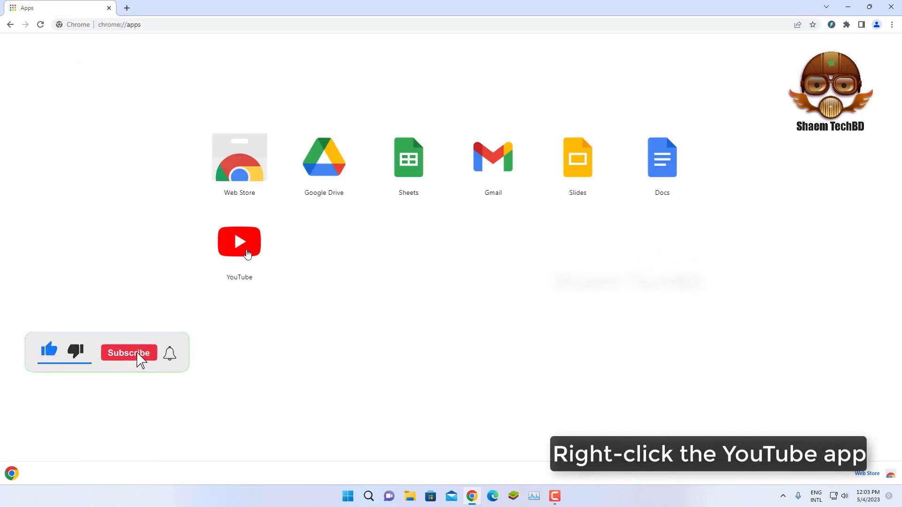
Remove the YouTube web app from Chrome, confirm the removal, and return to the desktop
right_click(239, 243)
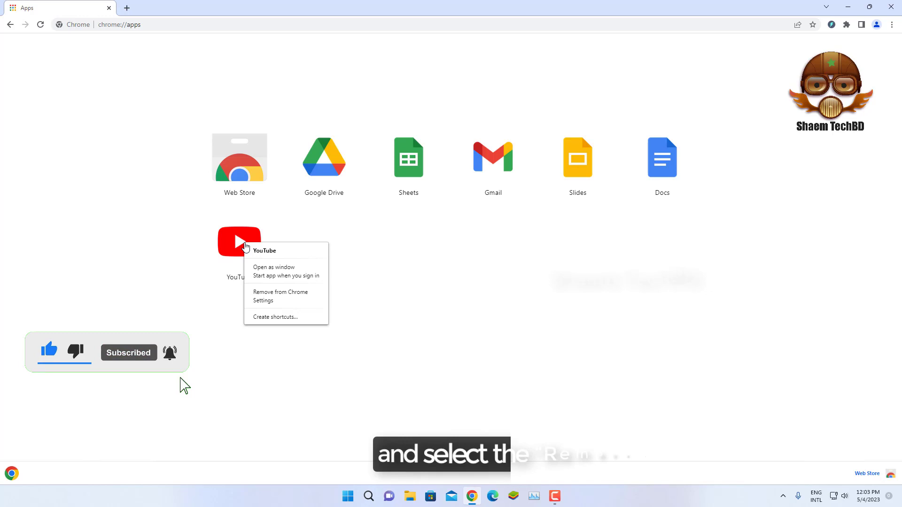
mouse_move(291, 295)
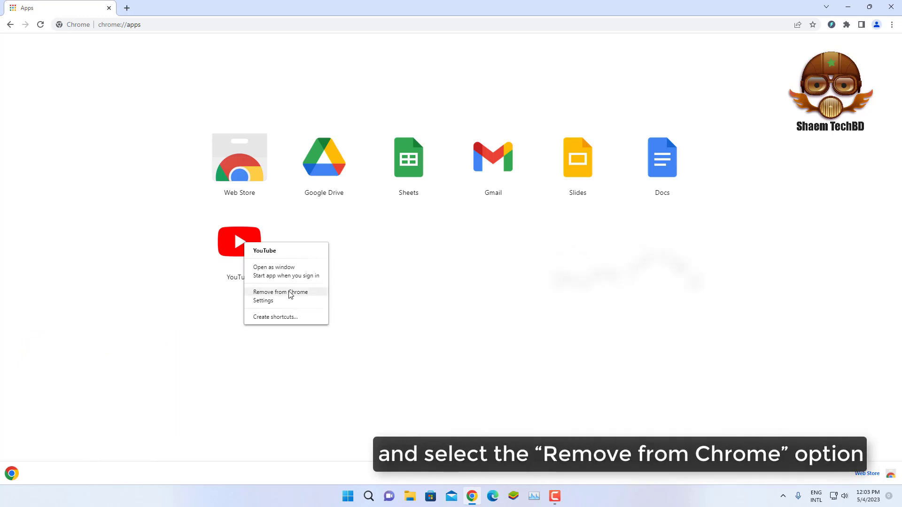
left_click(279, 292)
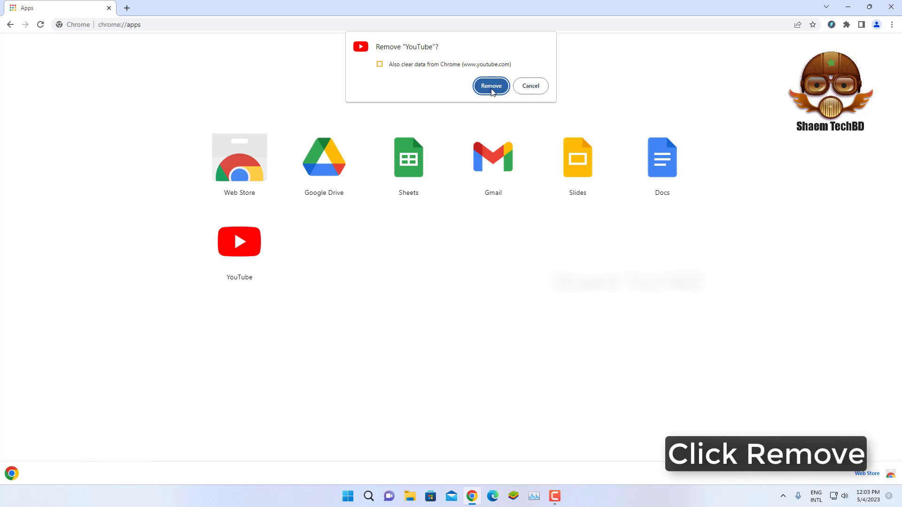
left_click(491, 86)
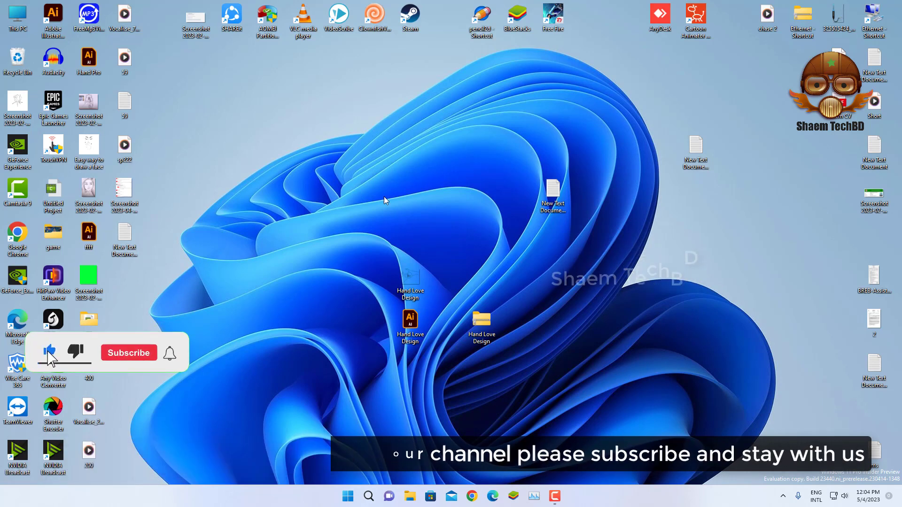
left_click(129, 353)
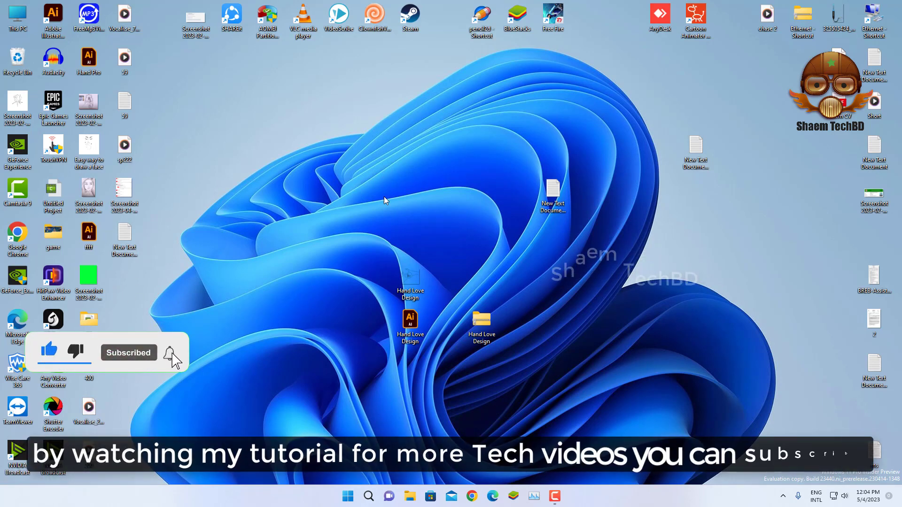